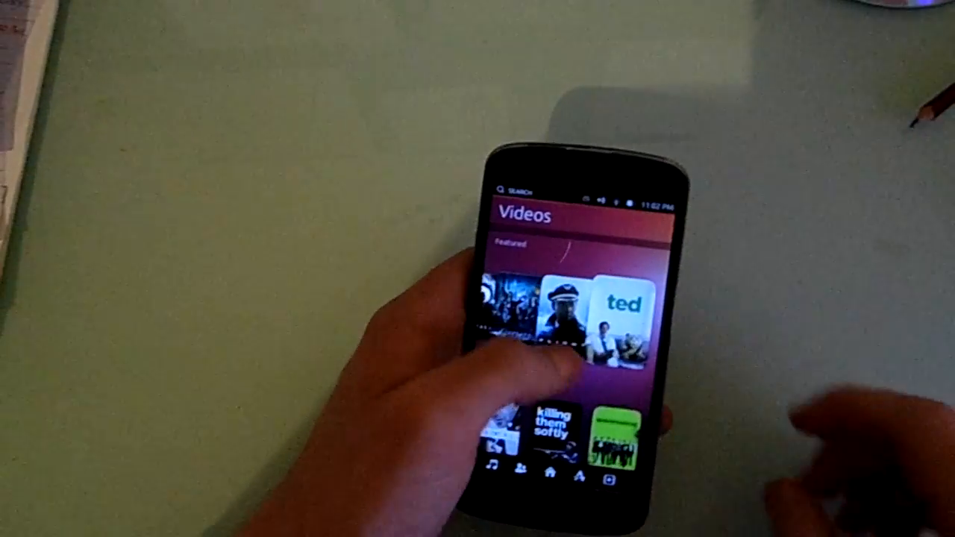
click(624, 314)
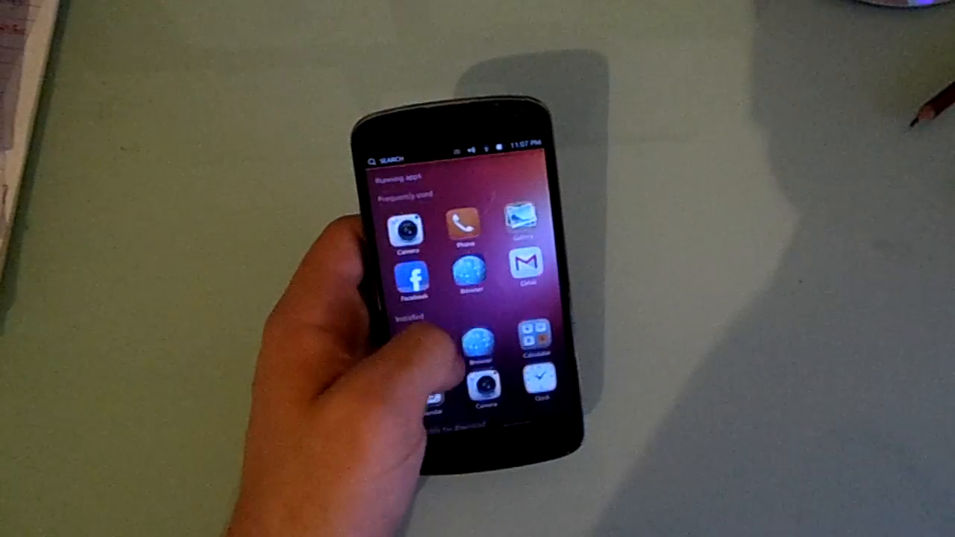
scroll(down, 3)
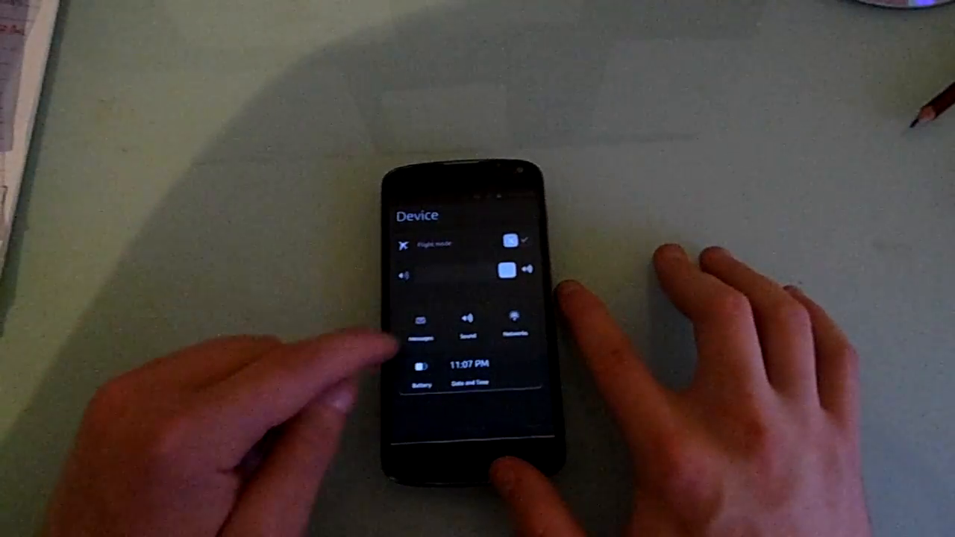
click(474, 387)
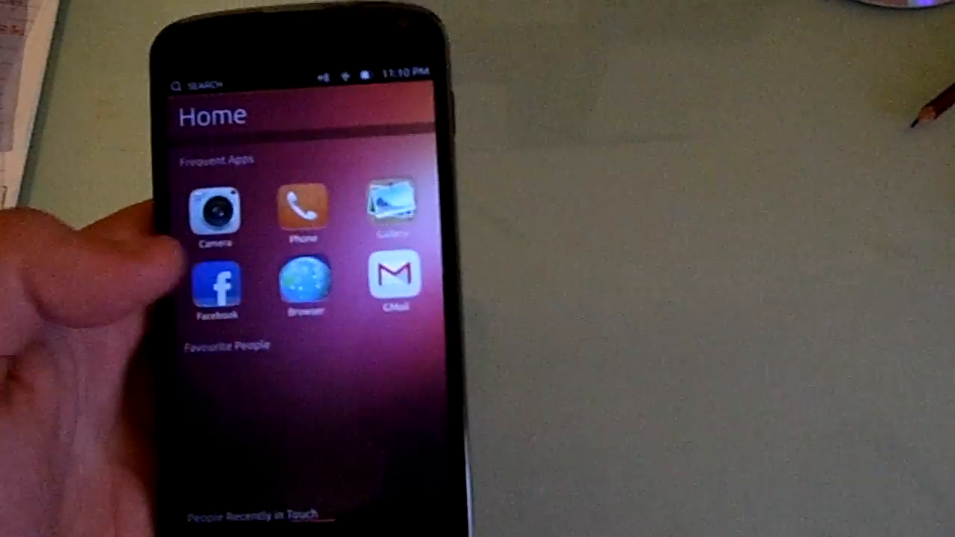
click(216, 287)
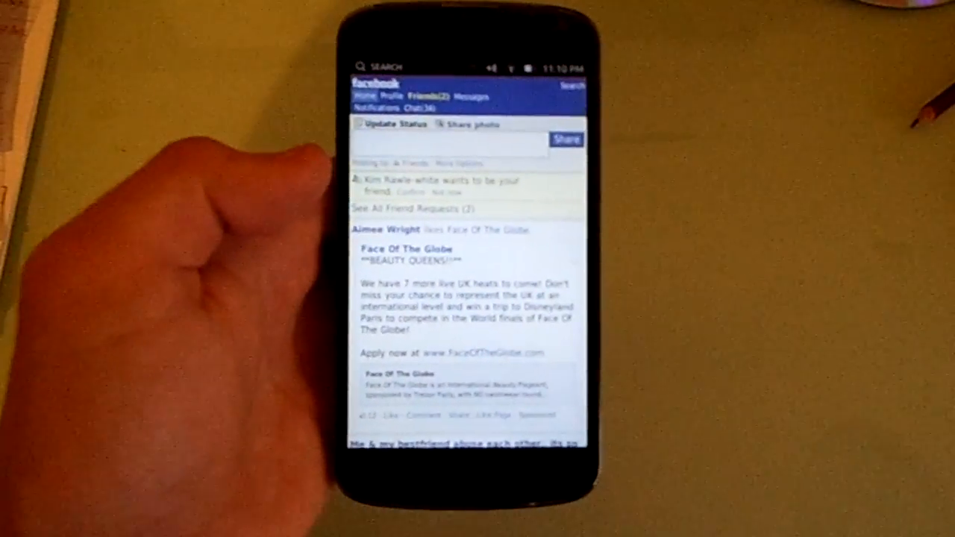